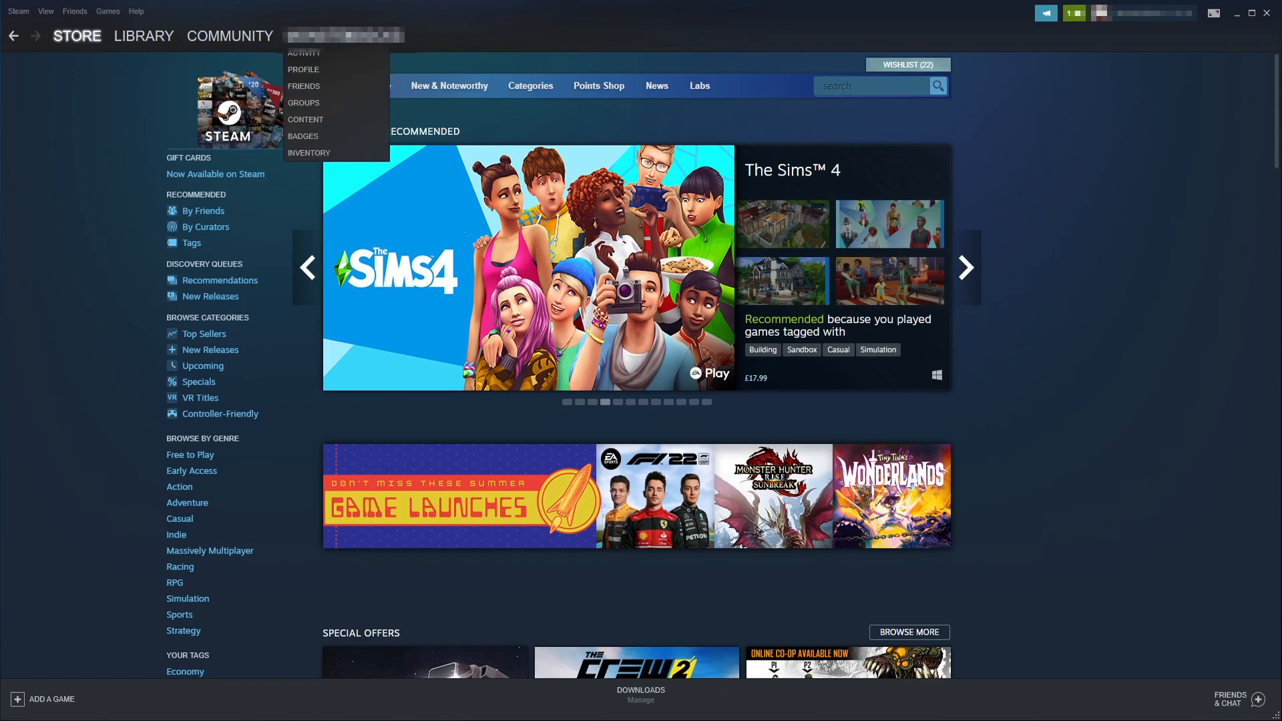
mouse_move(303, 69)
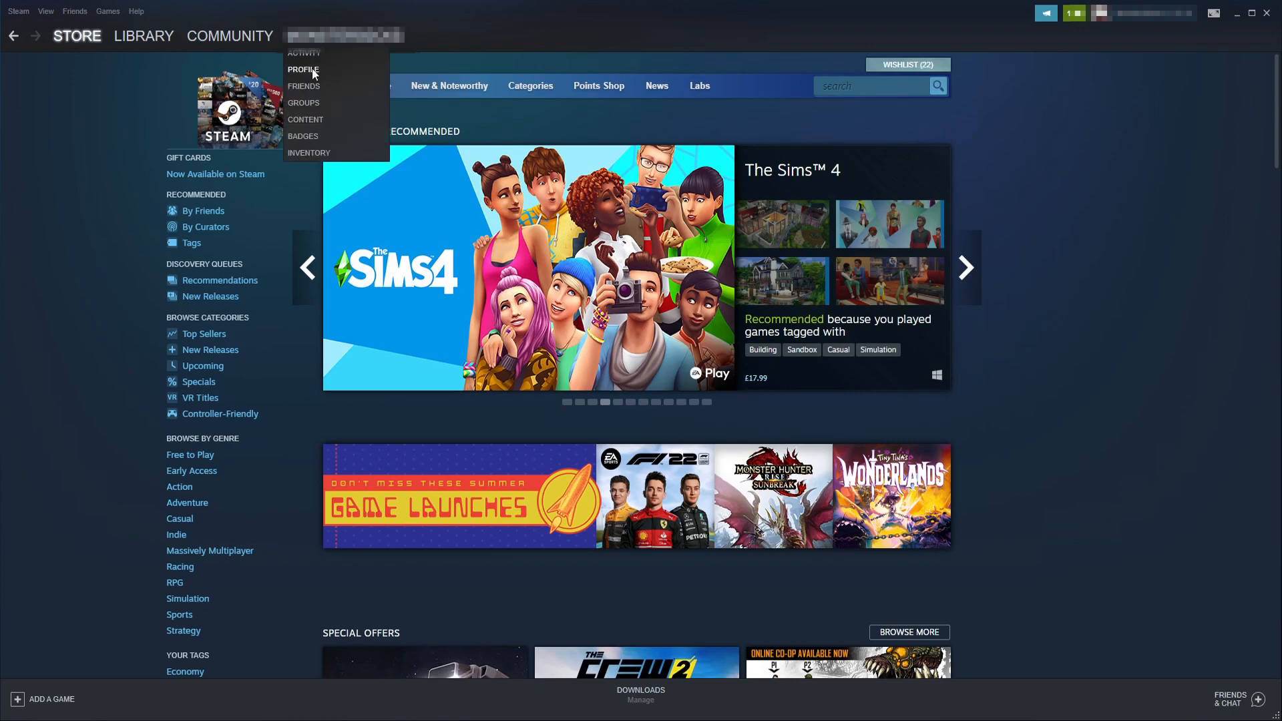
- Go to the user's Steam community profile page from the username menu
click(304, 69)
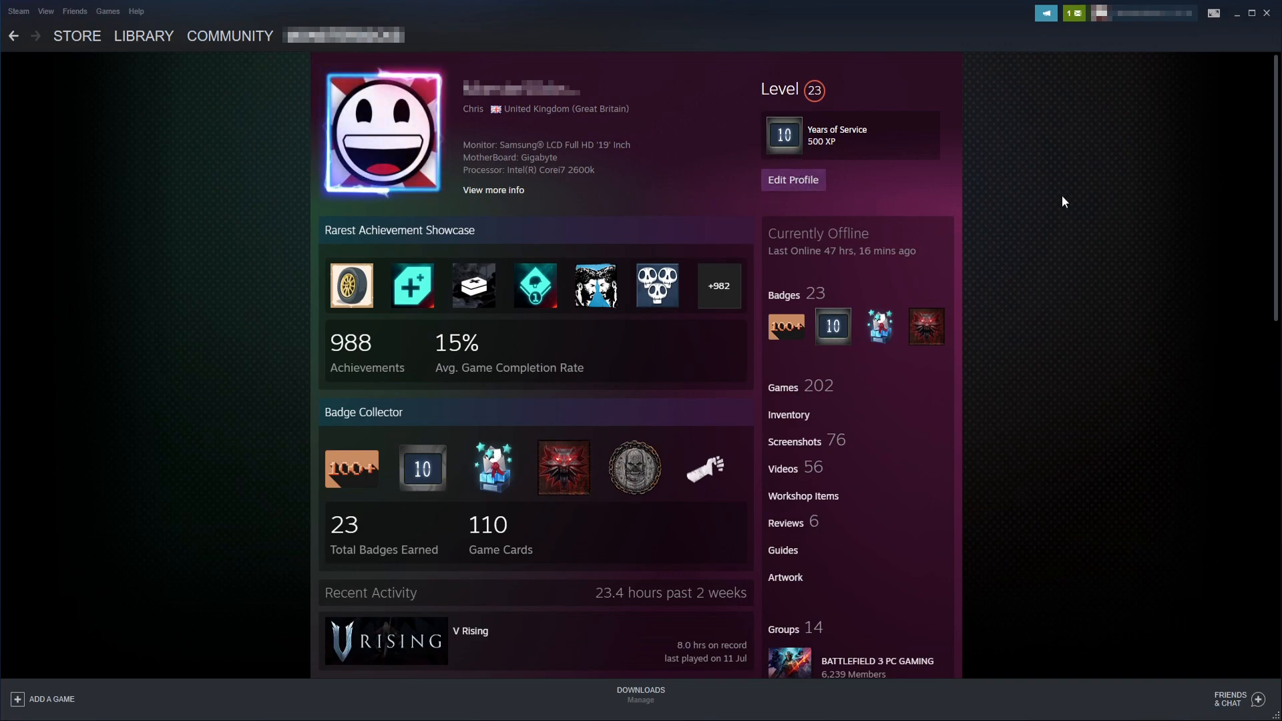
- Browse the Profile Background choices in Edit Profile, then move to the Steam Points Shop
click(792, 180)
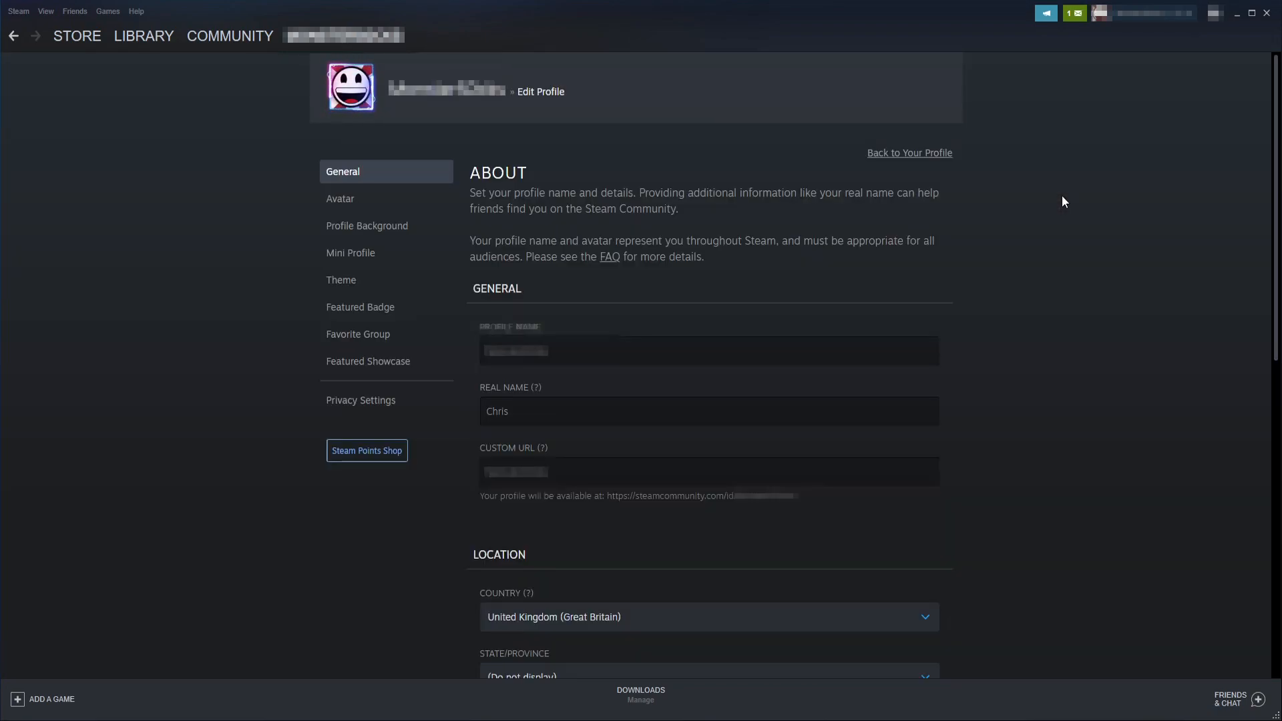
click(366, 226)
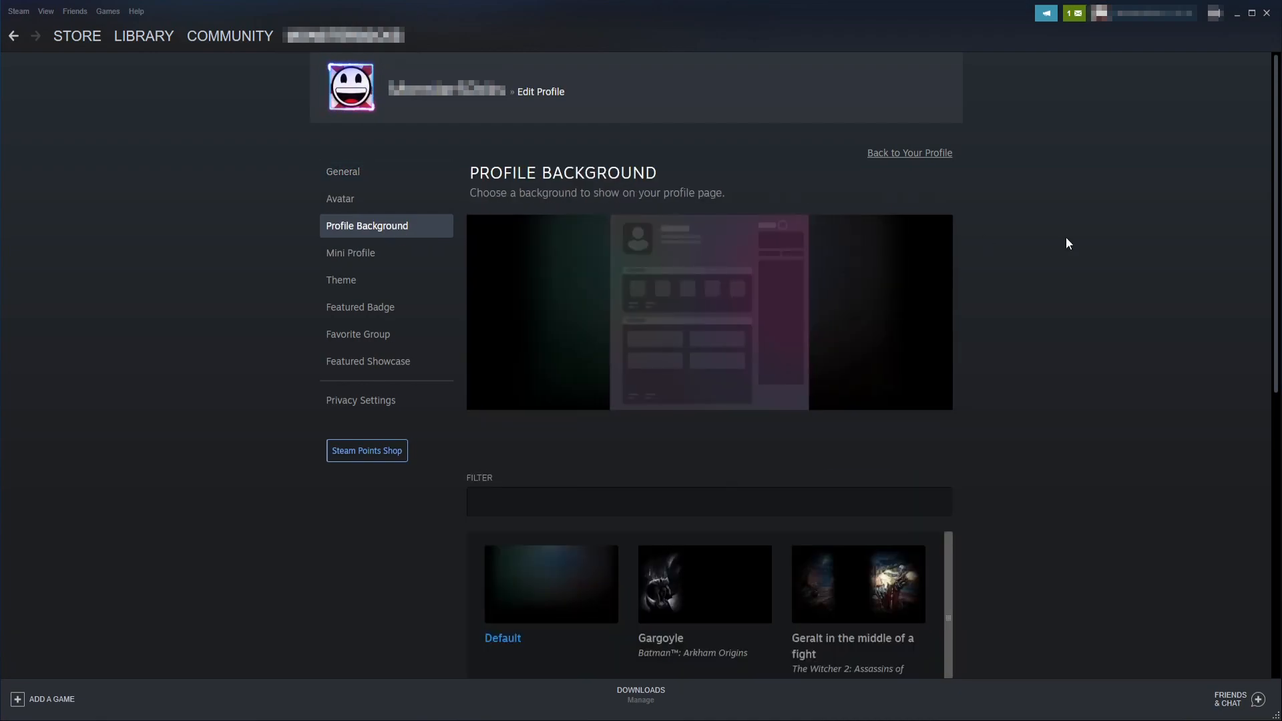
scroll(down, 3)
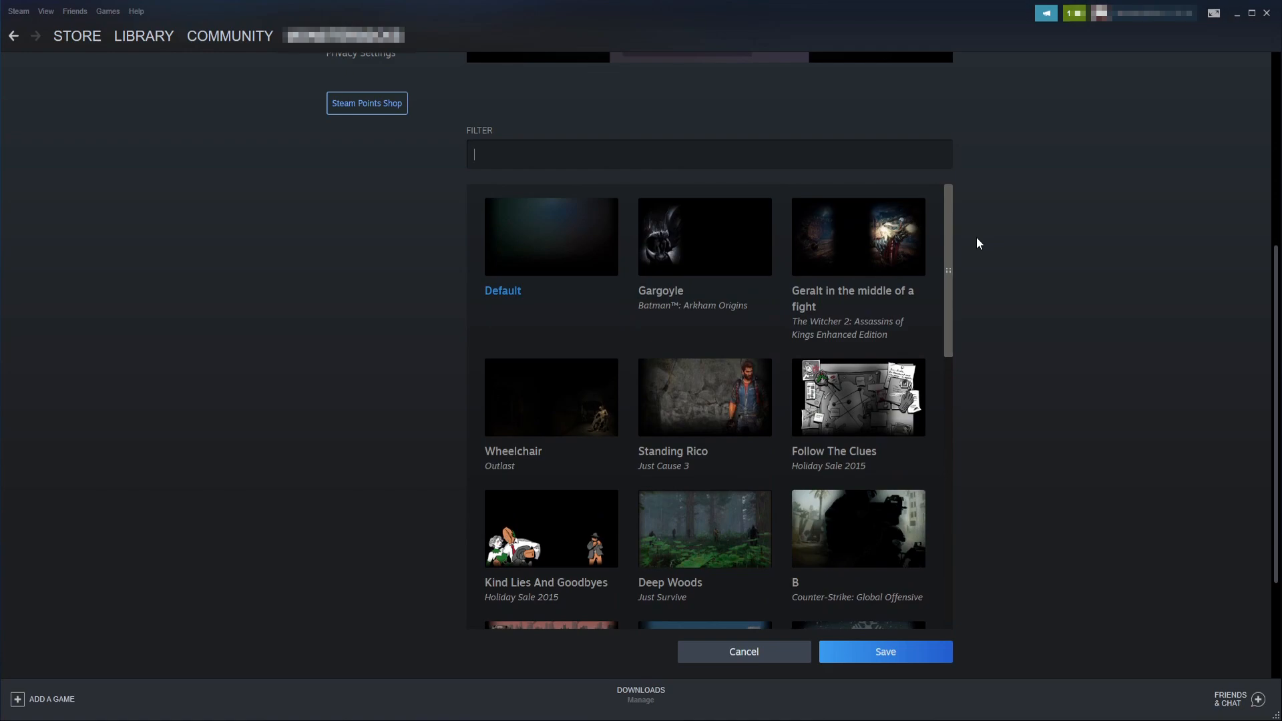
click(76, 35)
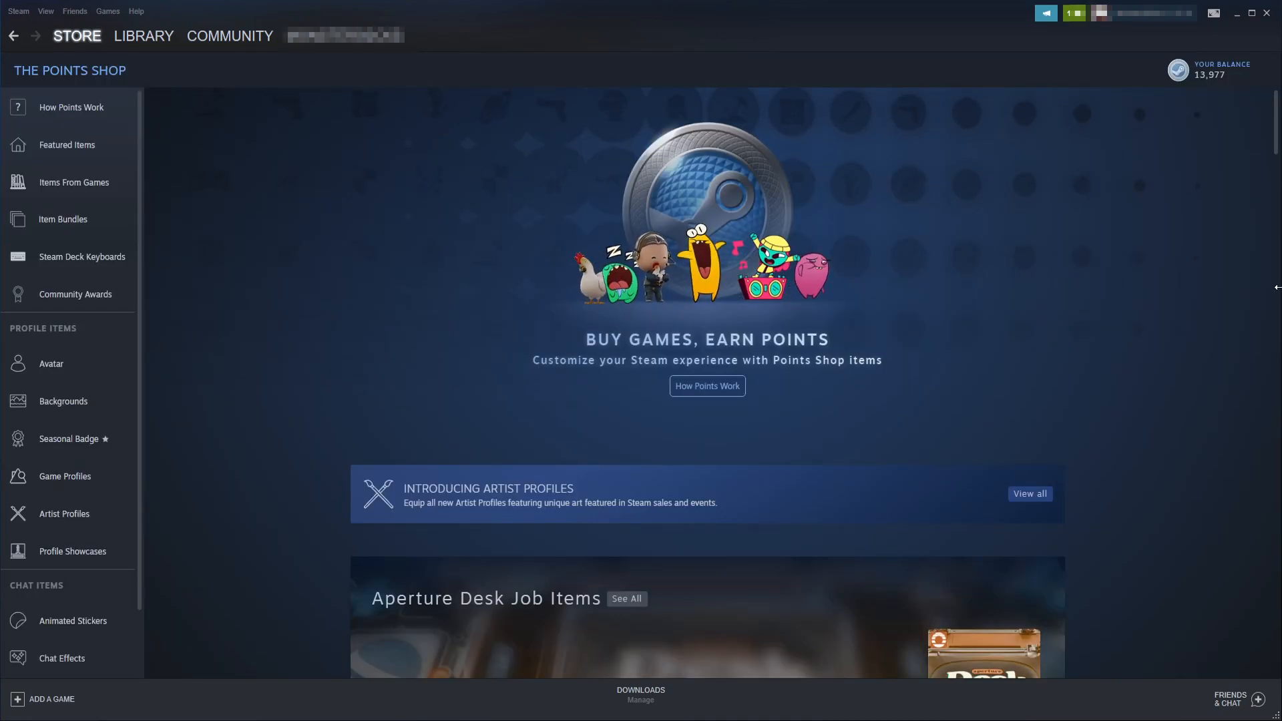
mouse_move(63, 400)
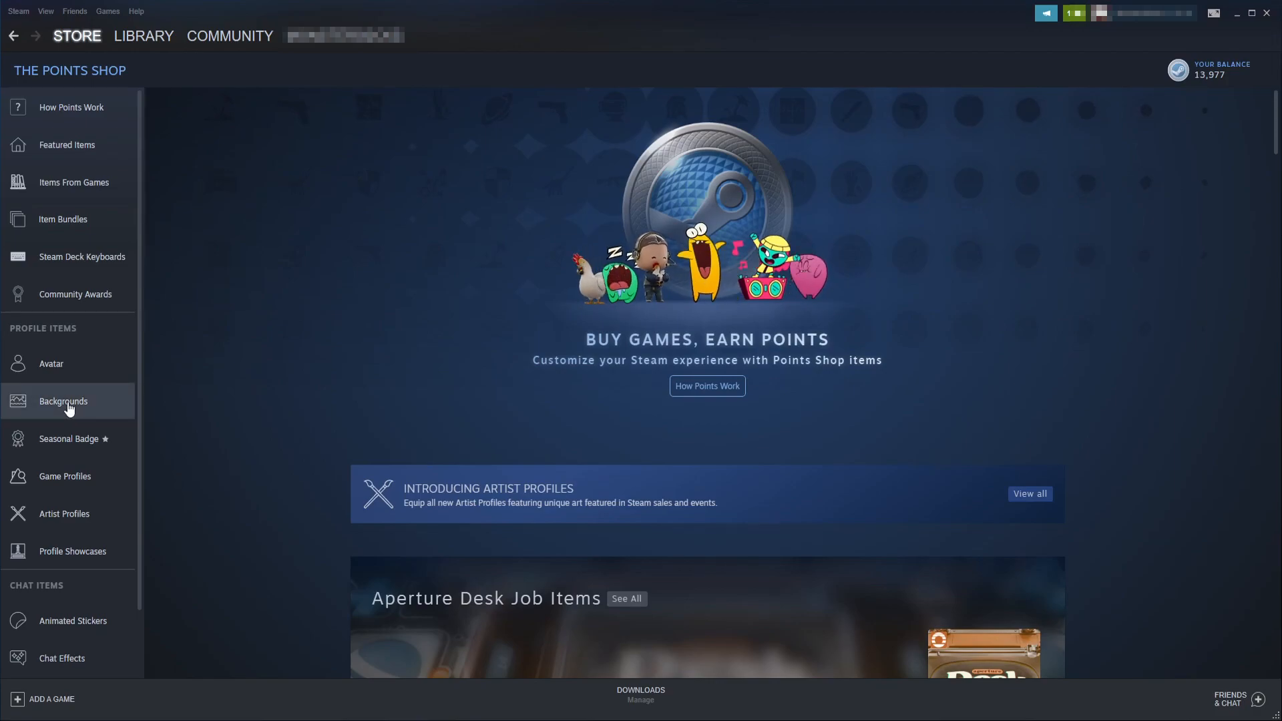
- Browse the Points Shop Backgrounds section down to the Still Profile Backgrounds list
click(63, 400)
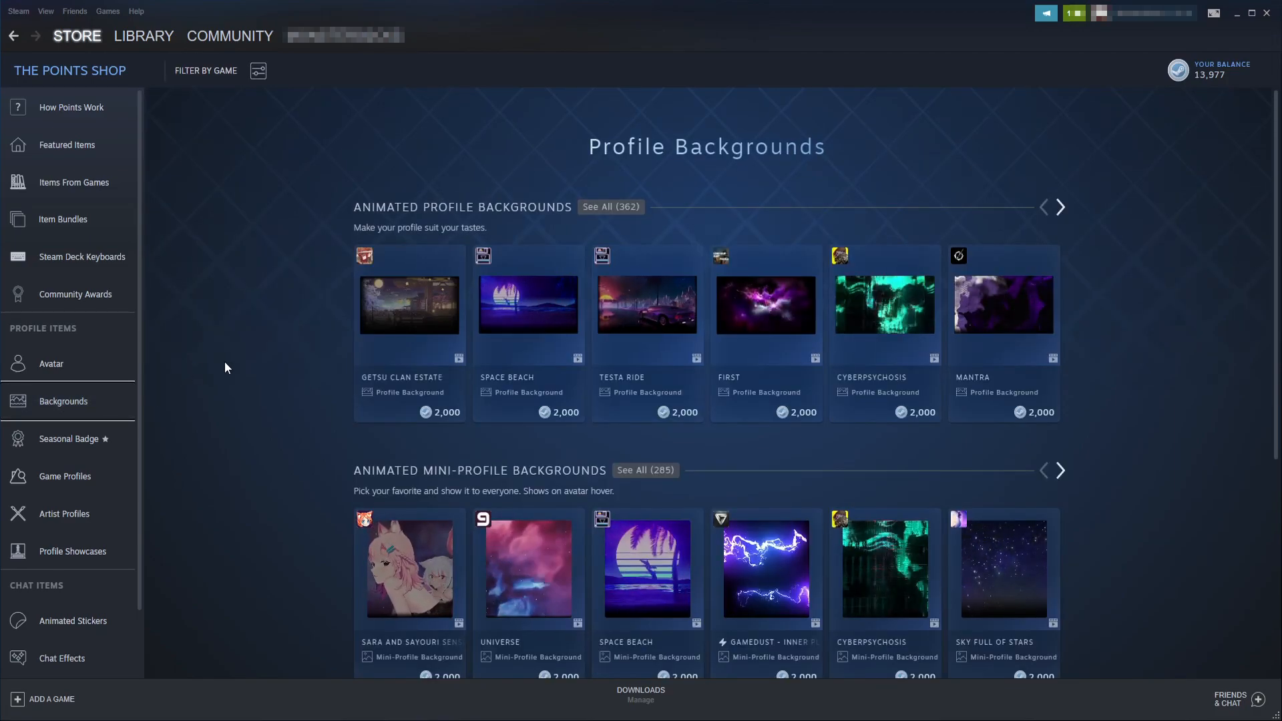
scroll(down, 3)
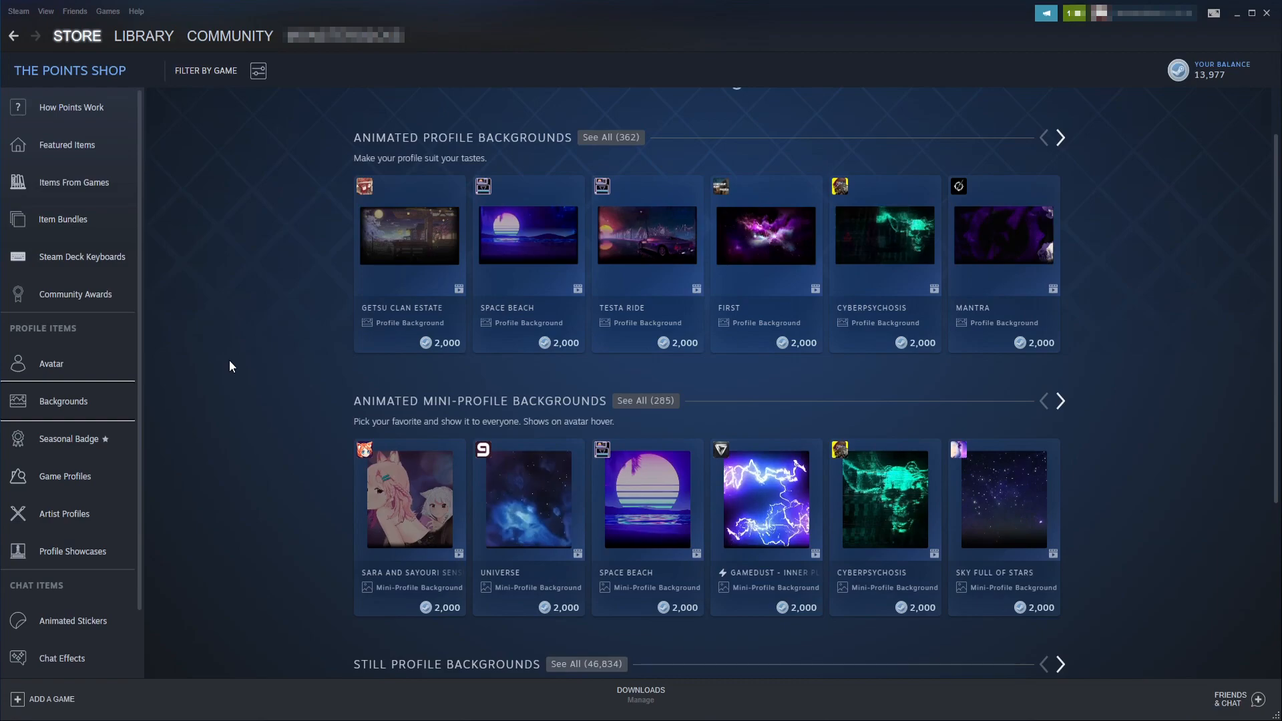
scroll(down, 3)
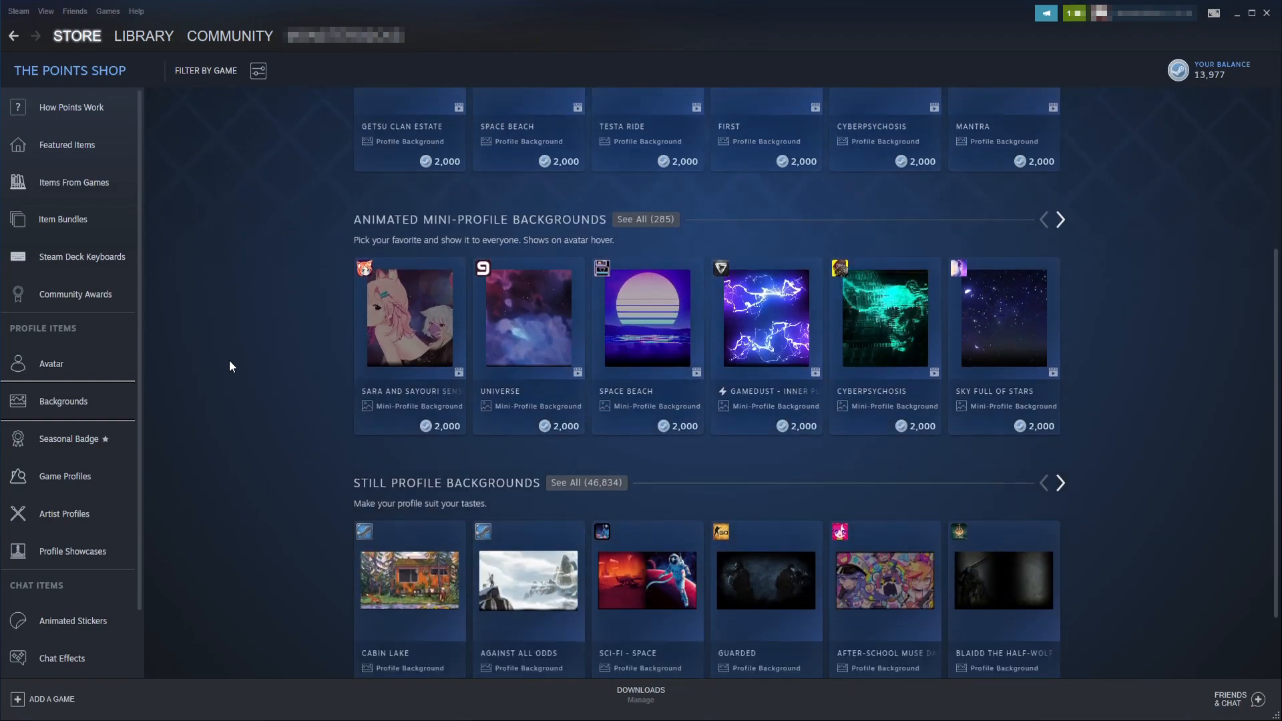
scroll(down, 3)
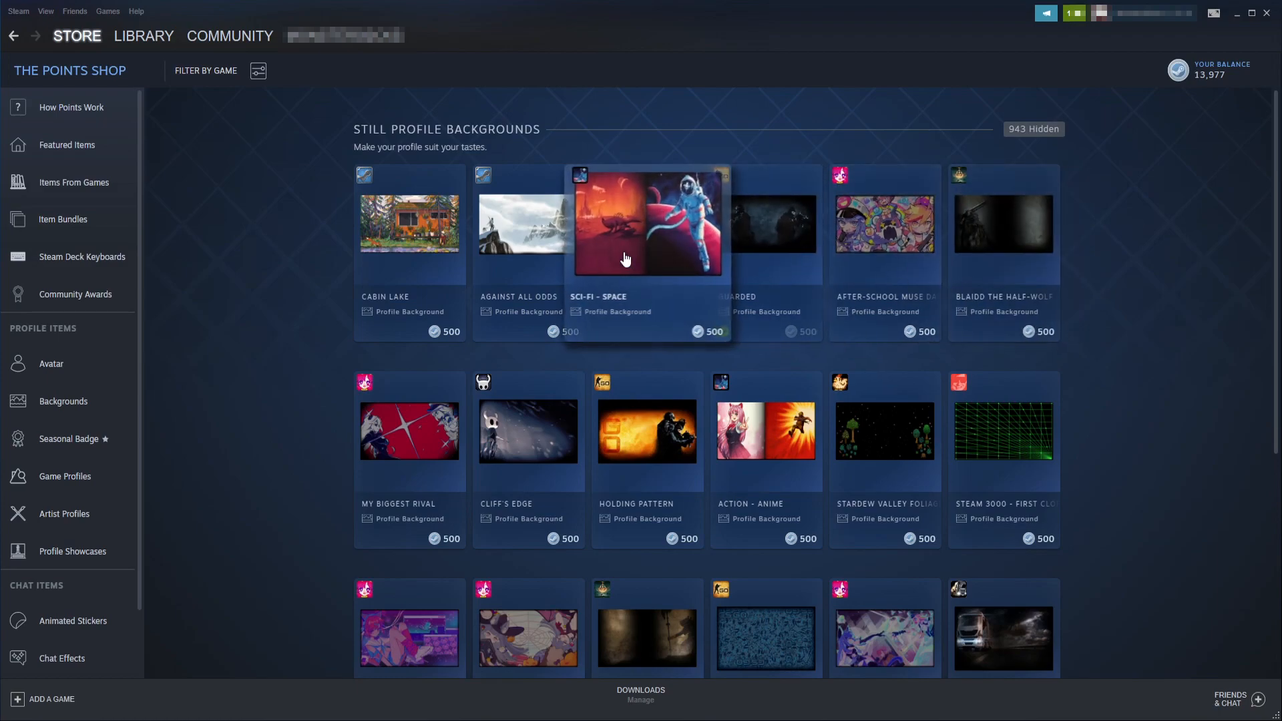
- View Filter by Game in the shop, then return to the profile editor's Profile Background section
click(649, 223)
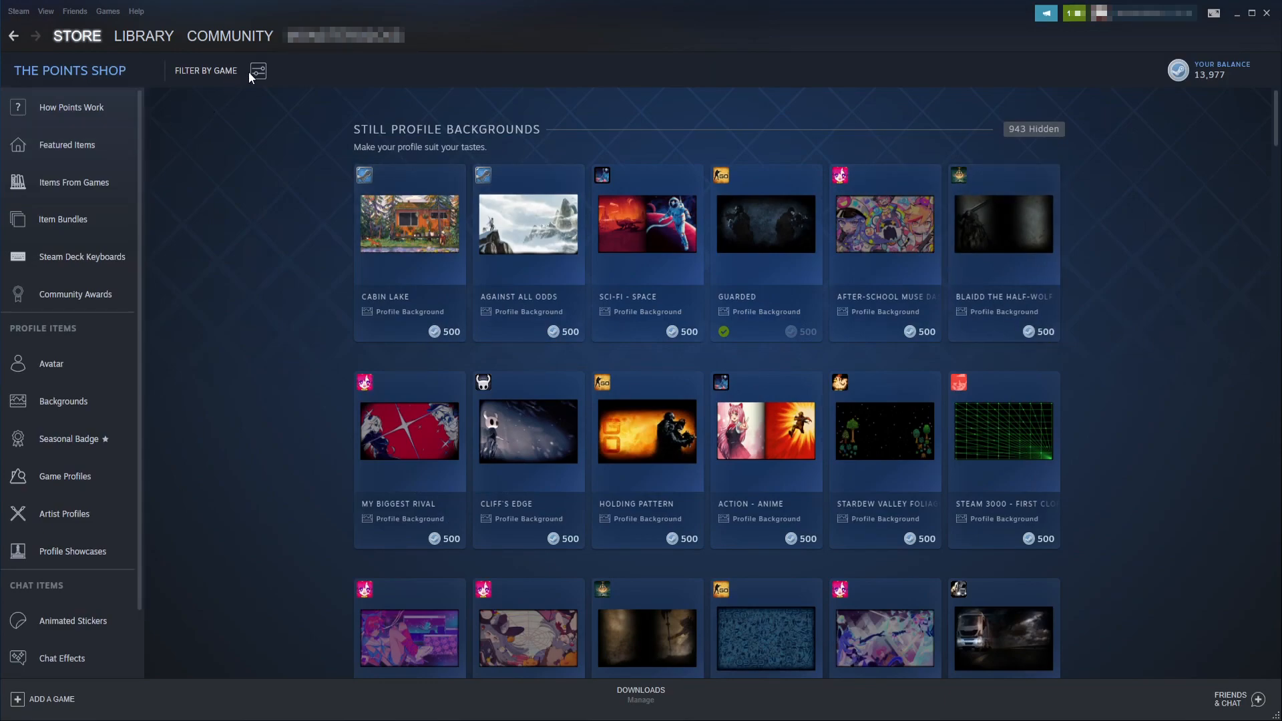
click(258, 71)
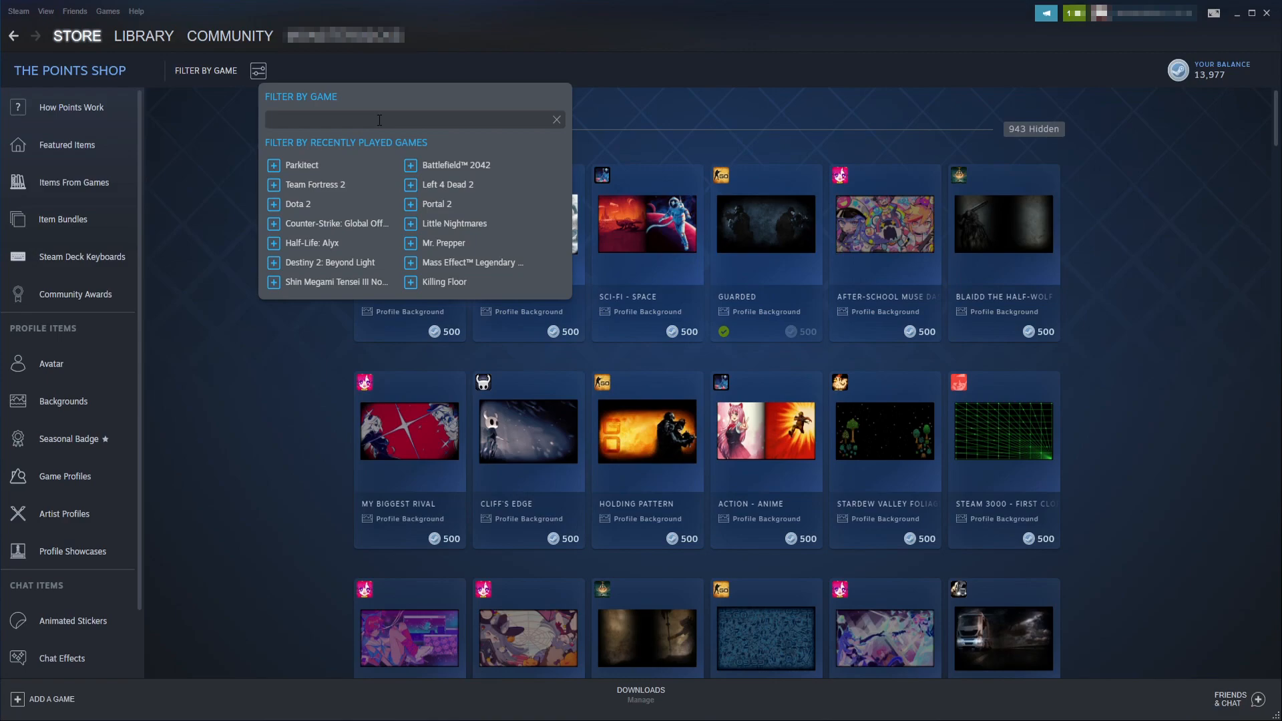
mouse_move(204, 193)
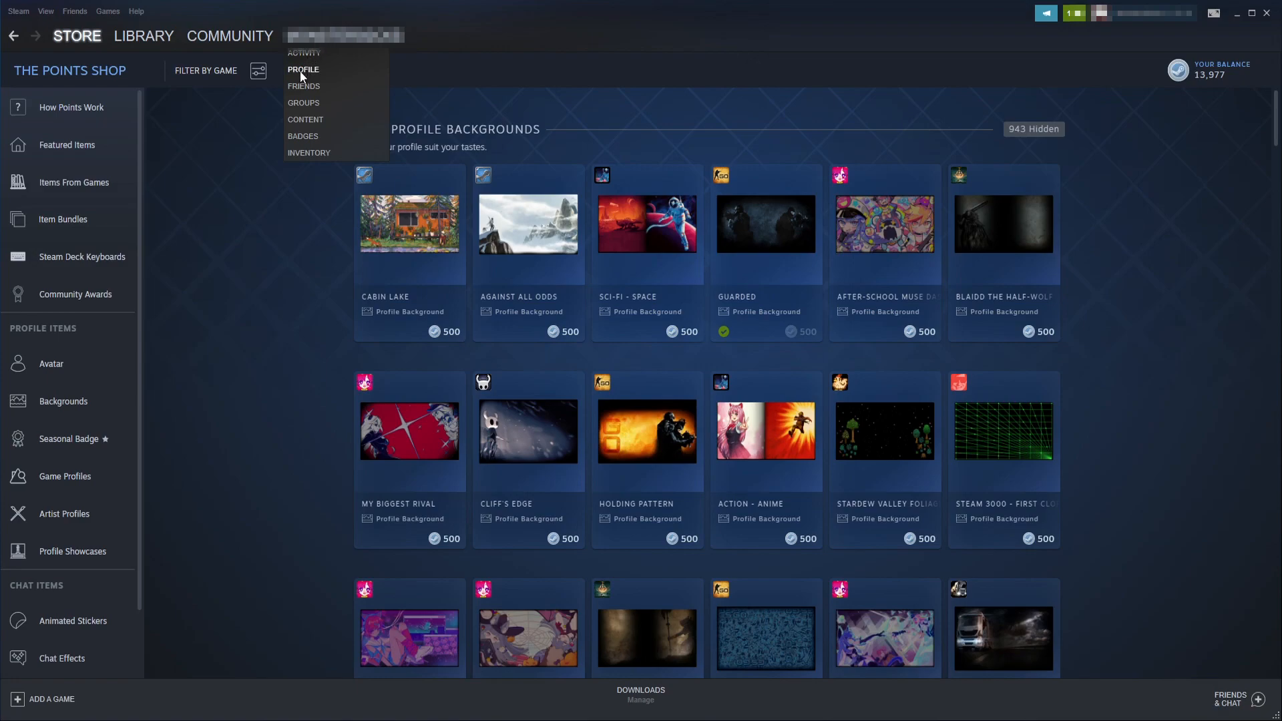
click(303, 69)
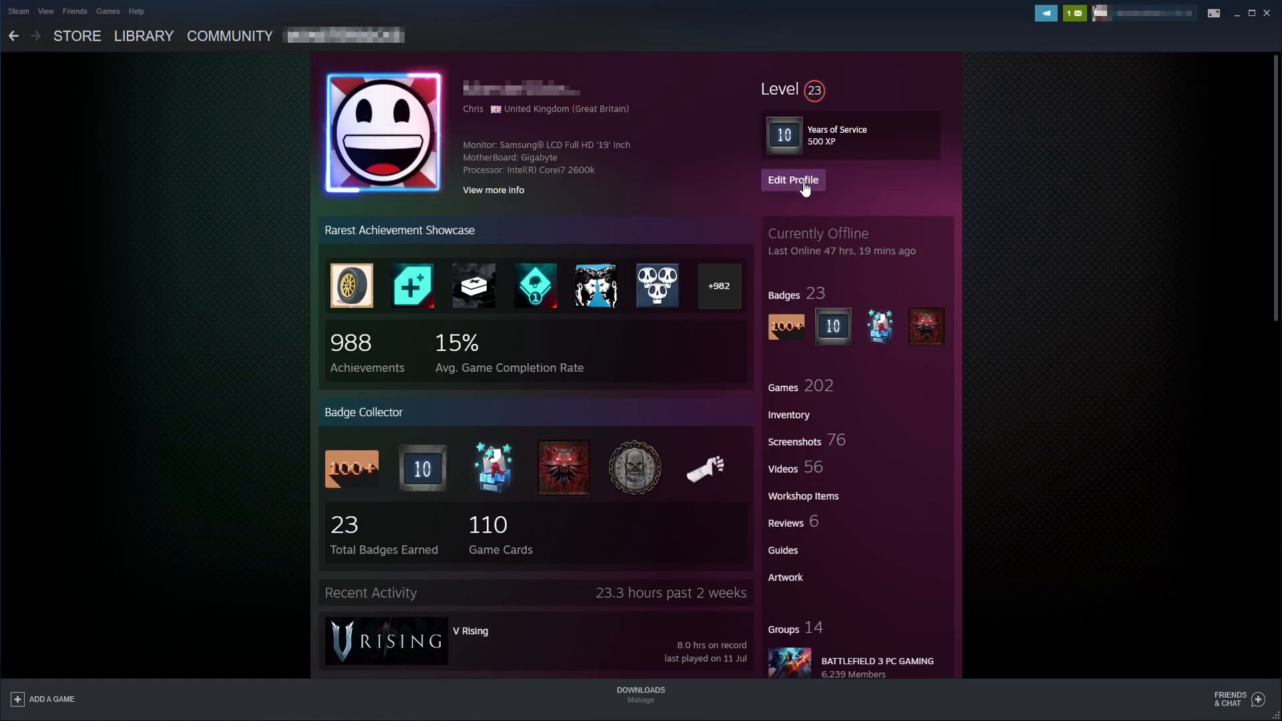
click(792, 180)
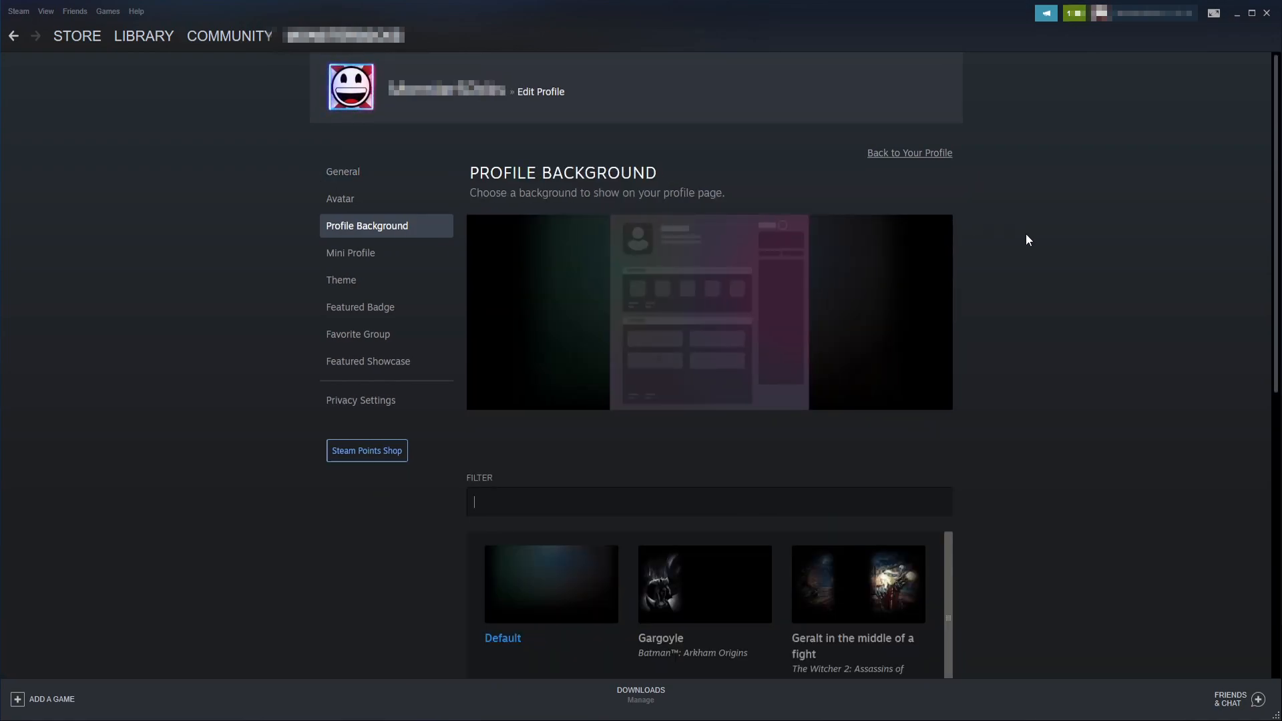
- Save the Gargoyle background at Original Size so it shows on the profile
scroll(down, 3)
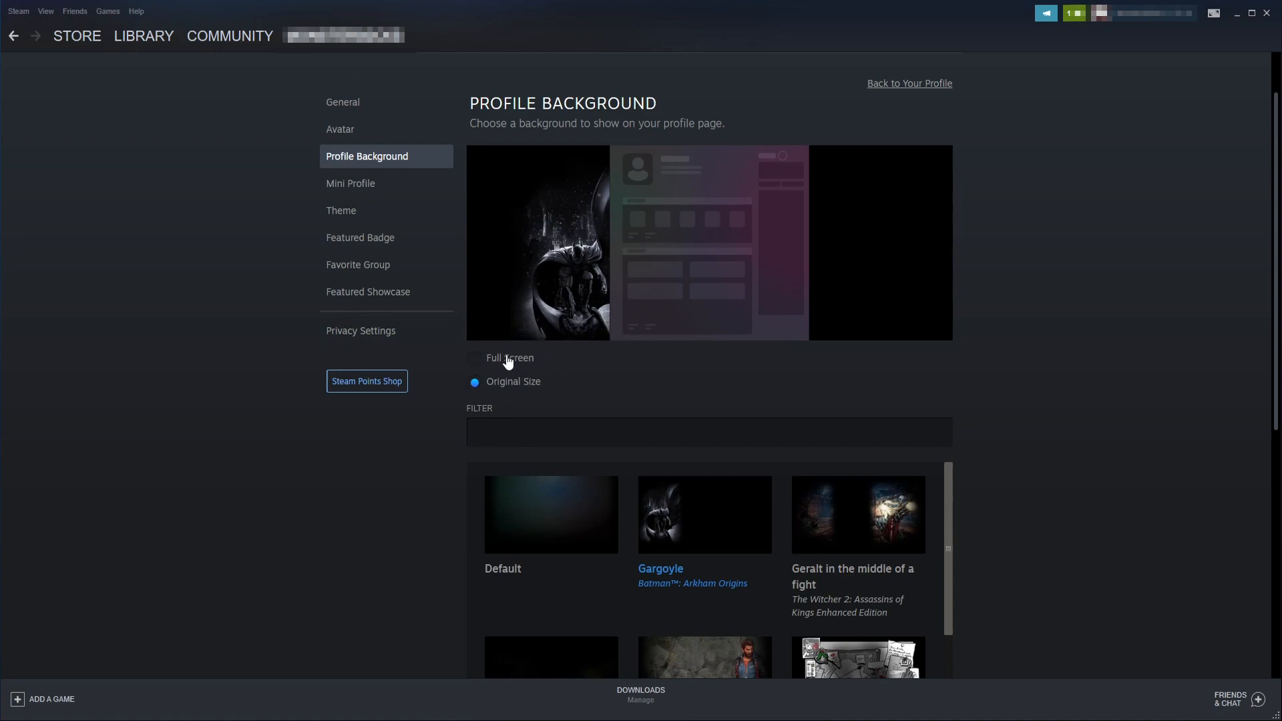
mouse_move(537, 398)
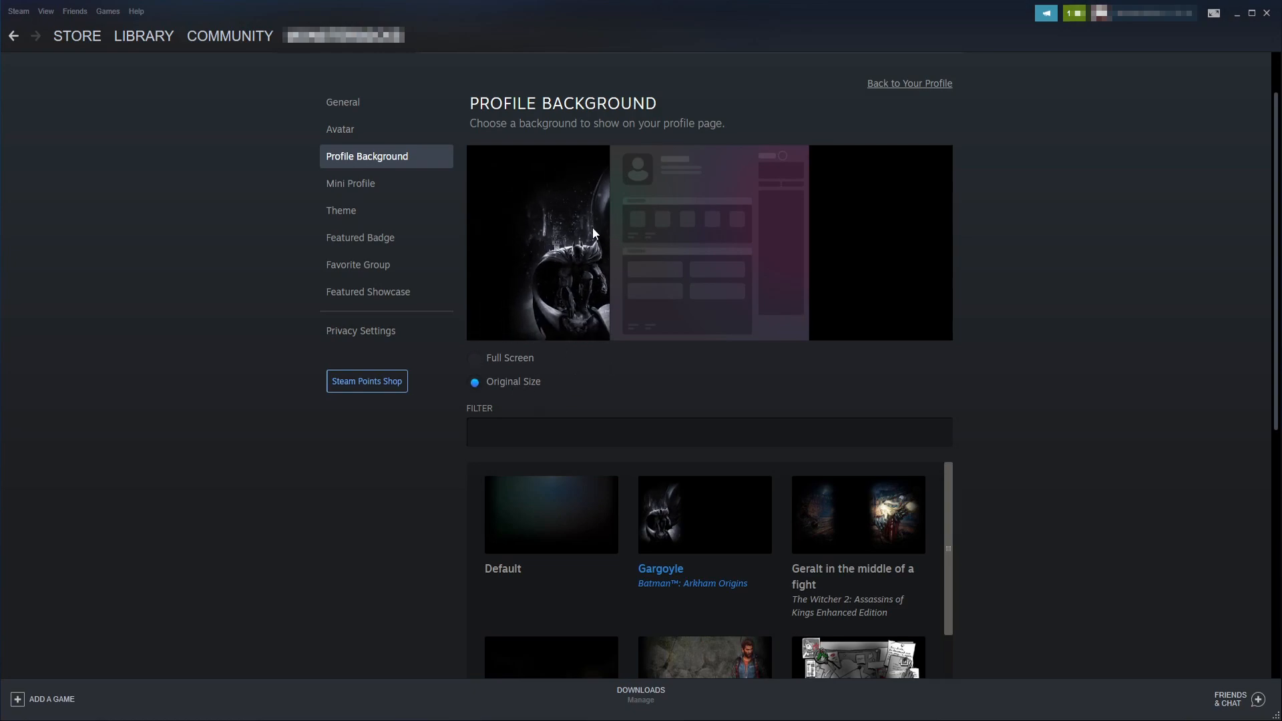
mouse_move(1043, 254)
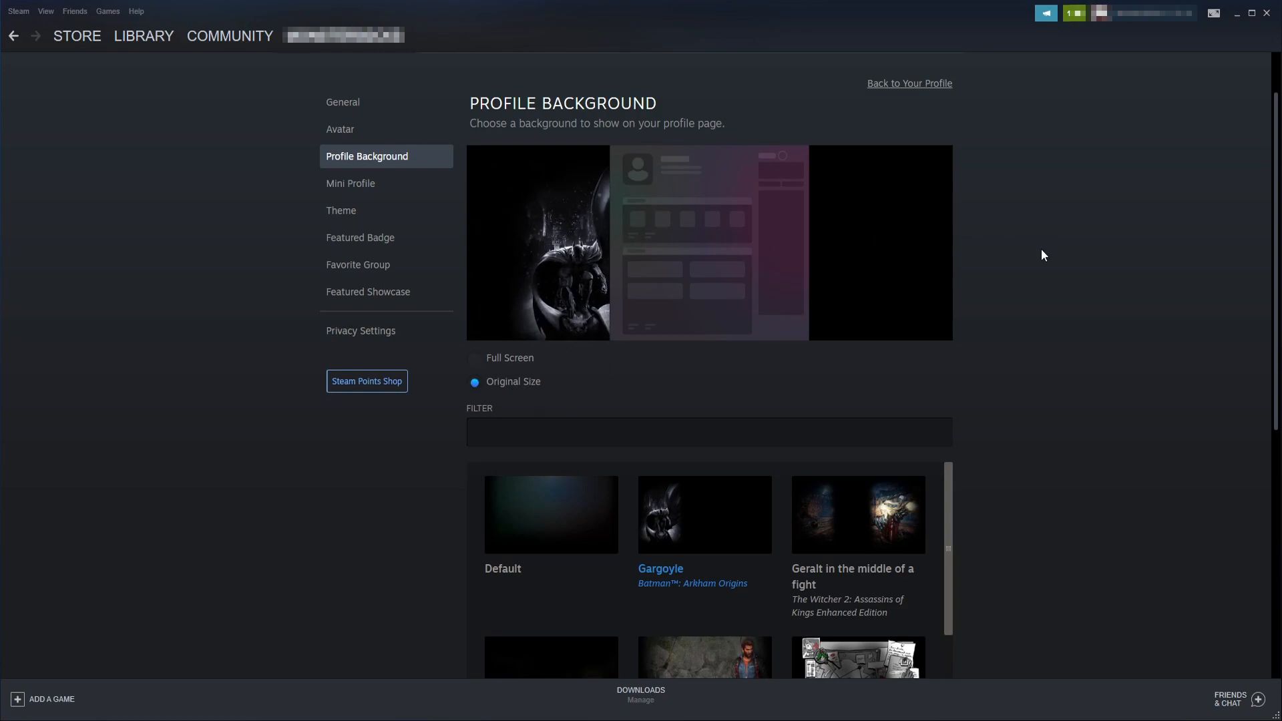
scroll(down, 3)
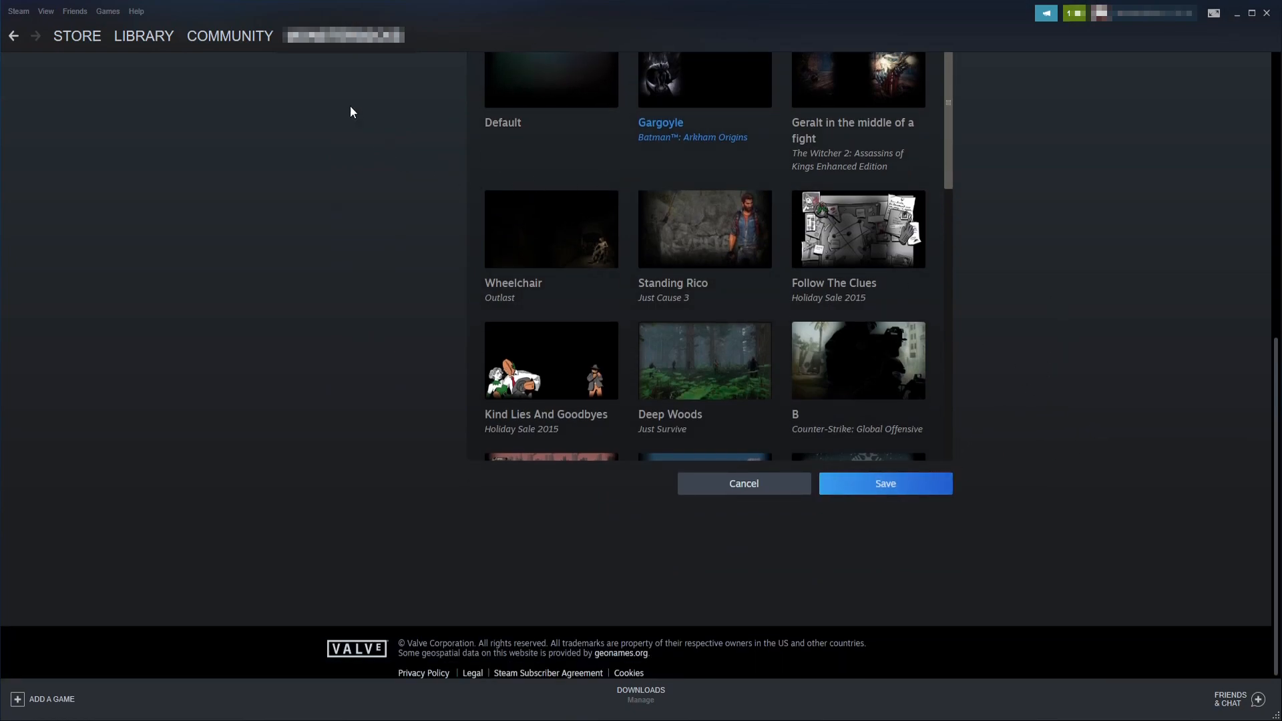
click(742, 483)
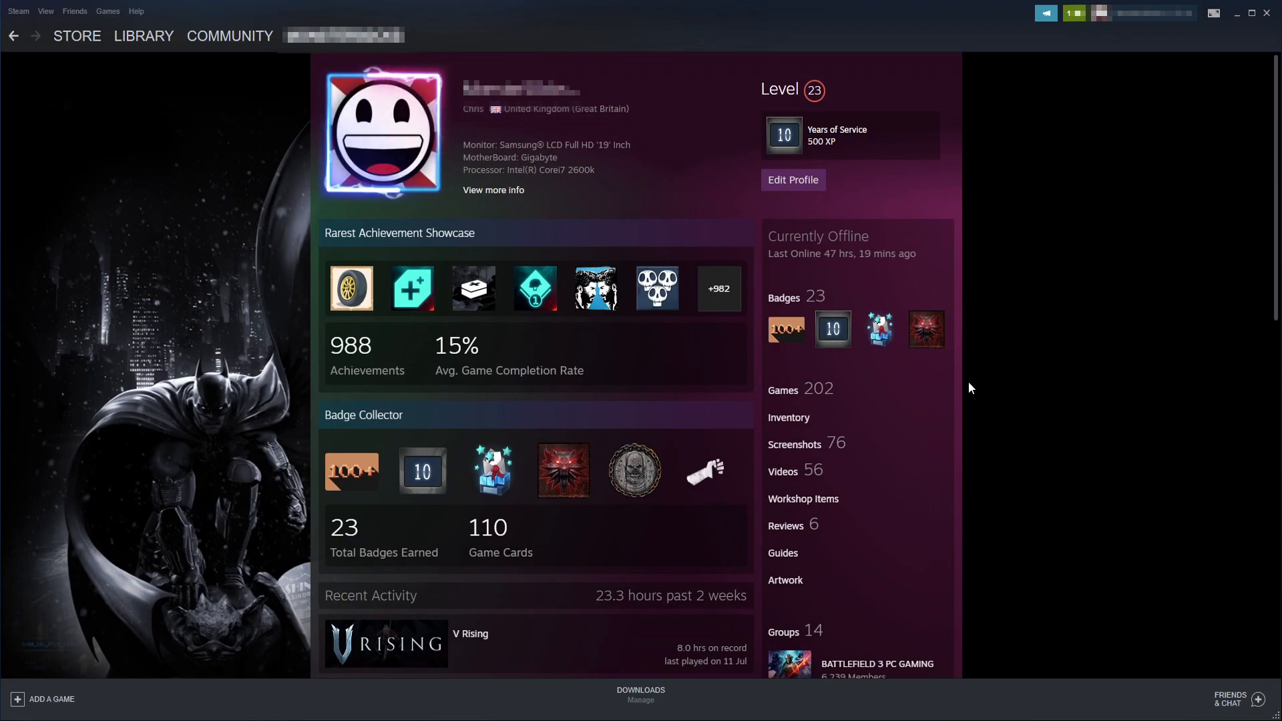